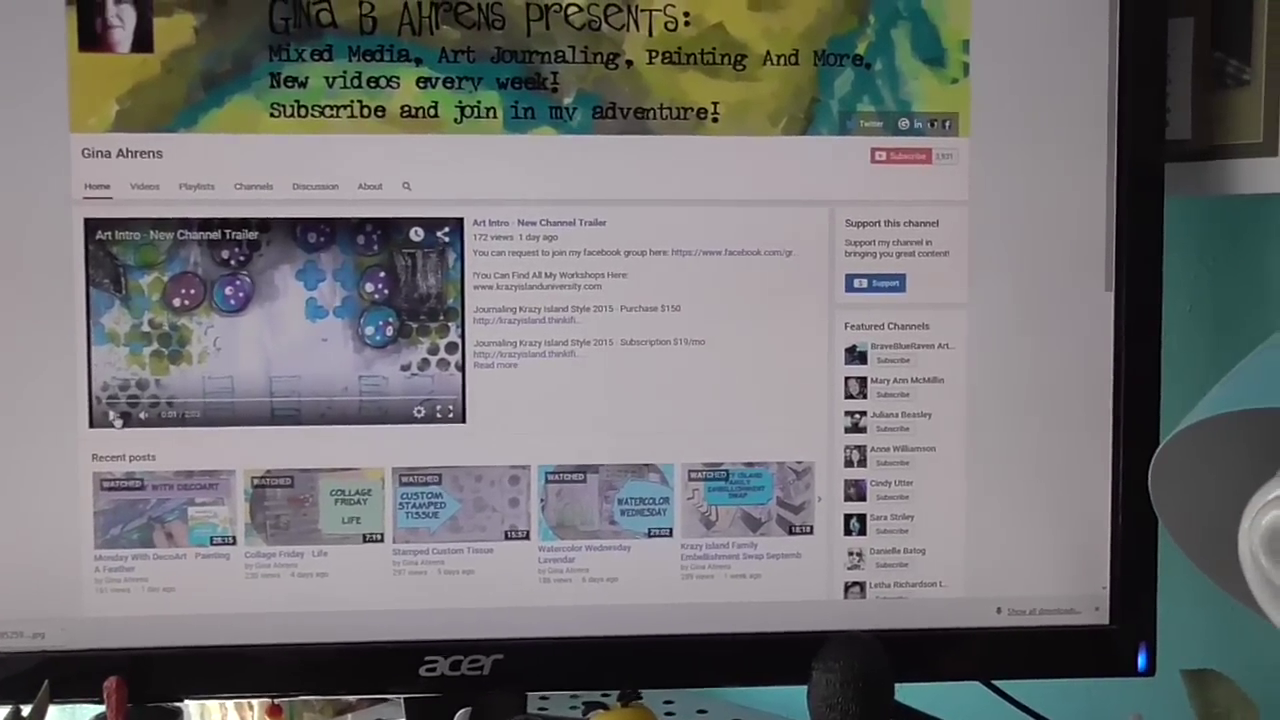
pyautogui.scroll(-3)
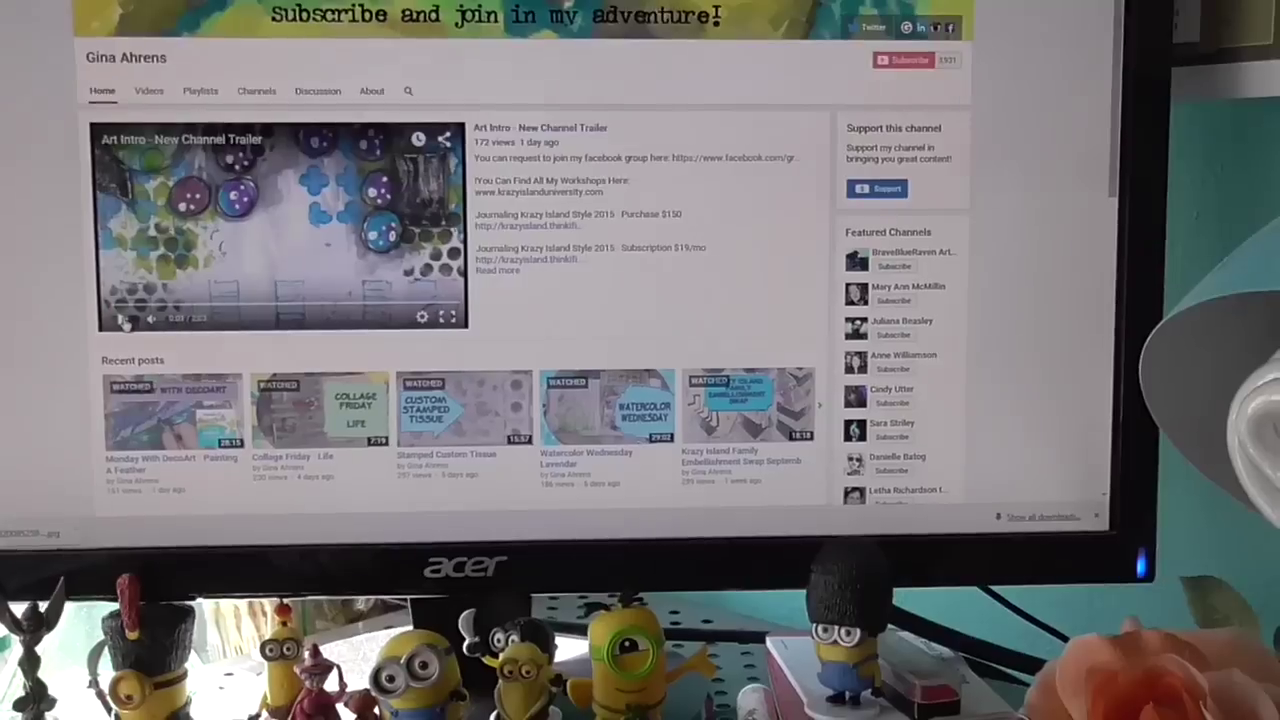